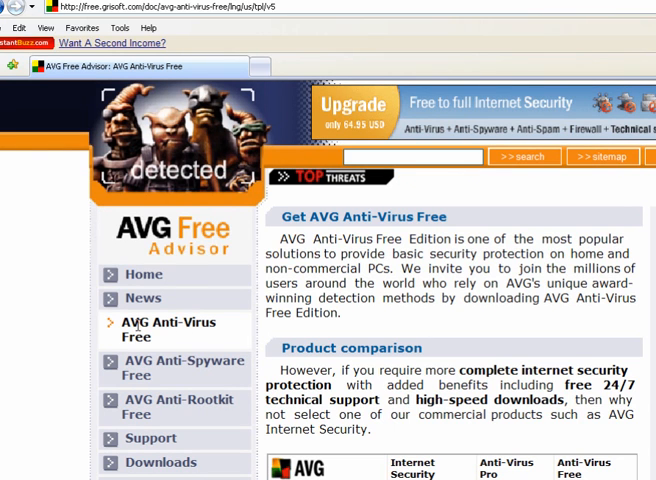
pyautogui.moveTo(283, 360)
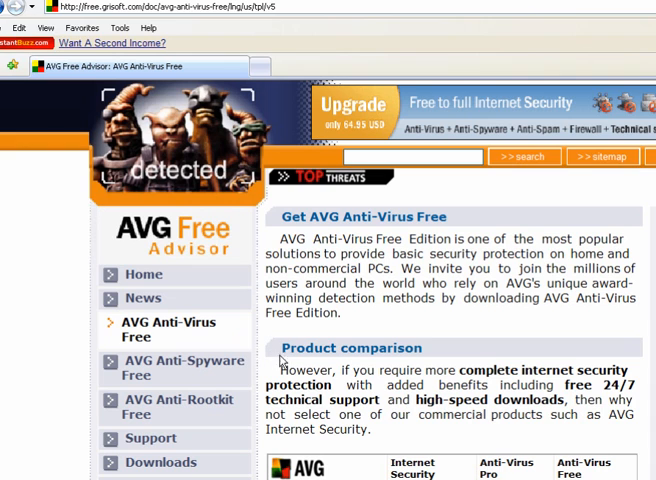
# Step: Open the Anti-Virus Free download page from the product comparison table
pyautogui.scroll(-3)
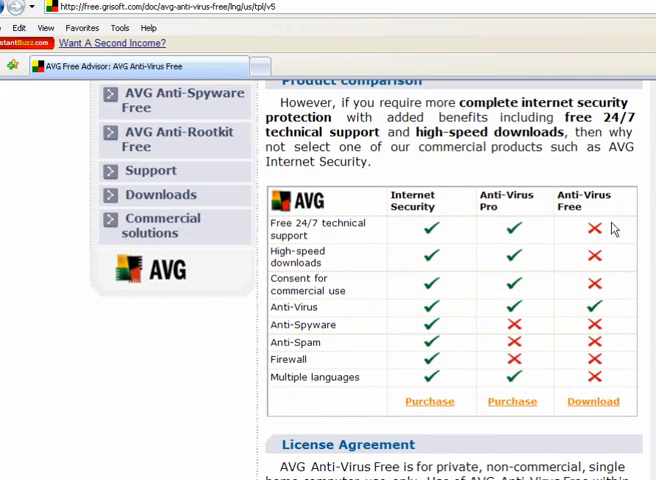
pyautogui.moveTo(593, 401)
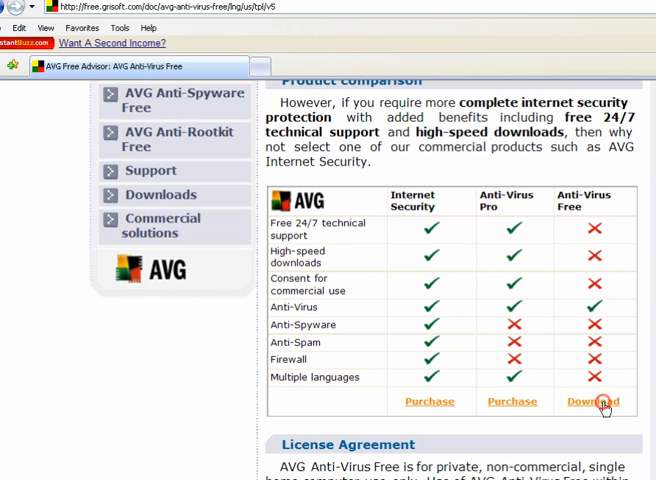
pyautogui.click(592, 401)
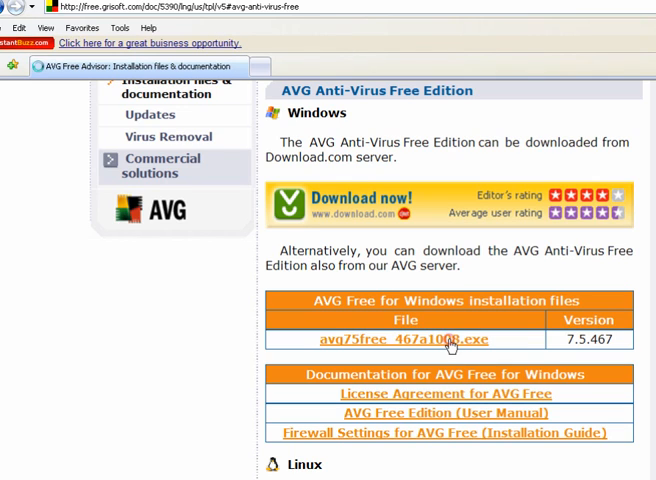
# Step: Save the avg75free .exe installer to My Documents and run it after downloading
pyautogui.click(392, 340)
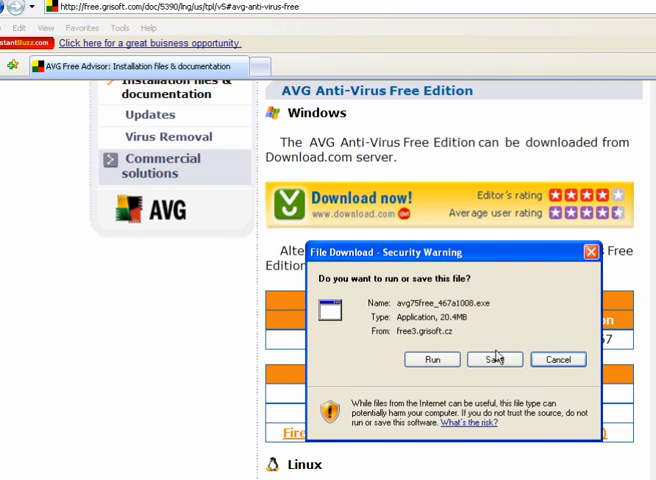
pyautogui.click(494, 359)
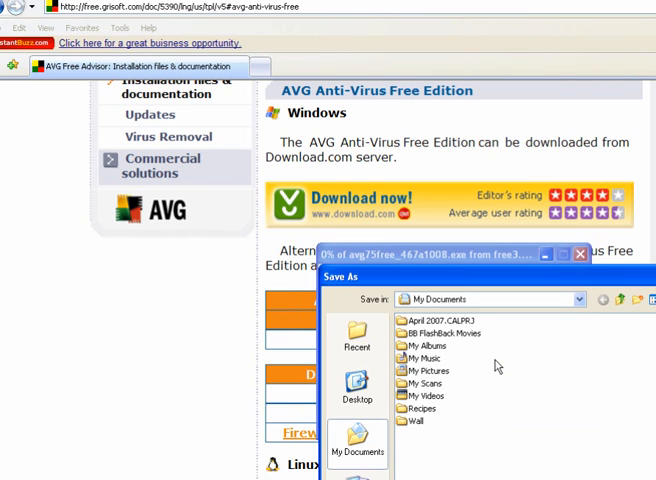
pyautogui.click(357, 385)
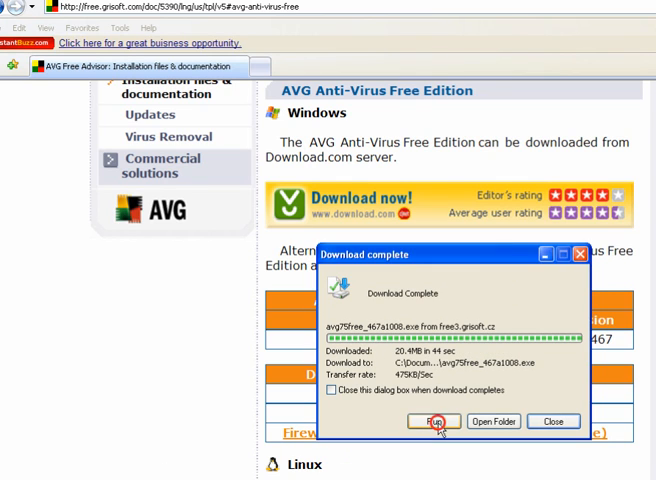
pyautogui.click(434, 421)
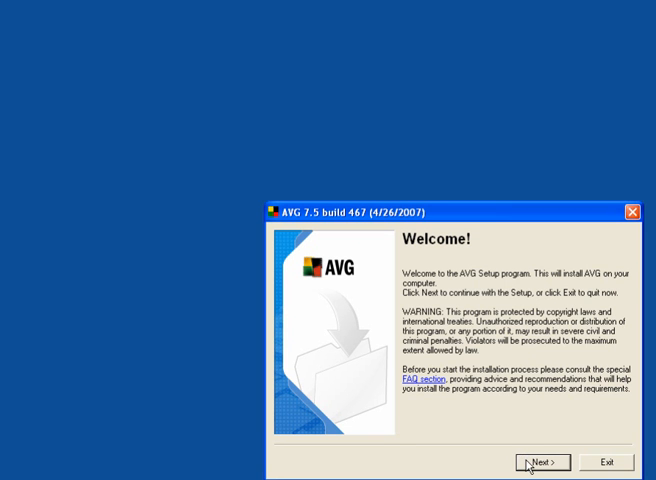
# Step: Accept the AVG license and run a Repair installation to completion
pyautogui.click(543, 462)
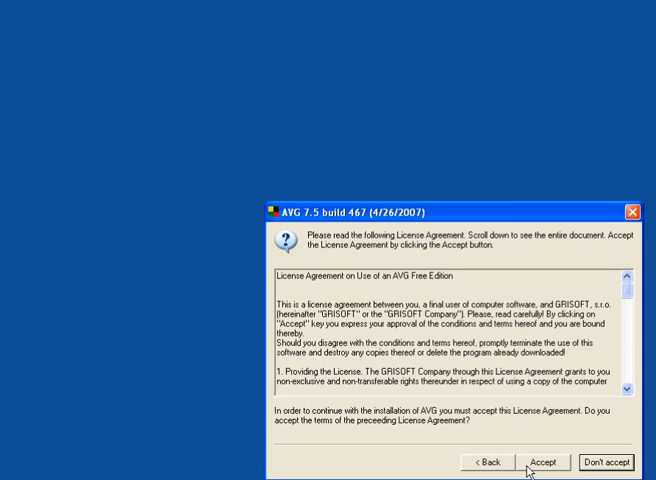
pyautogui.click(544, 462)
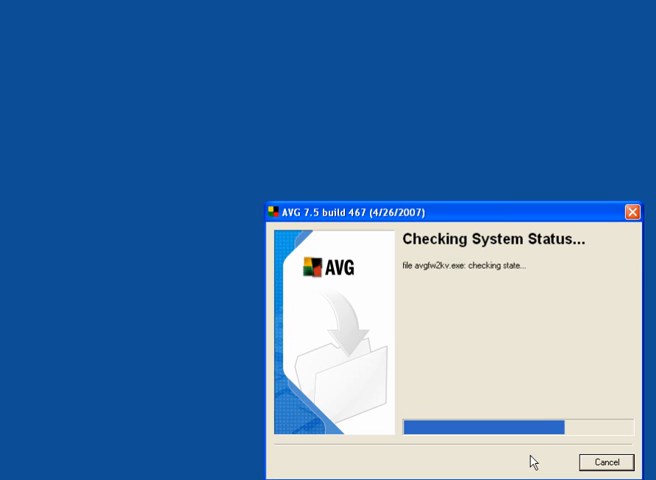
pyautogui.moveTo(107, 459)
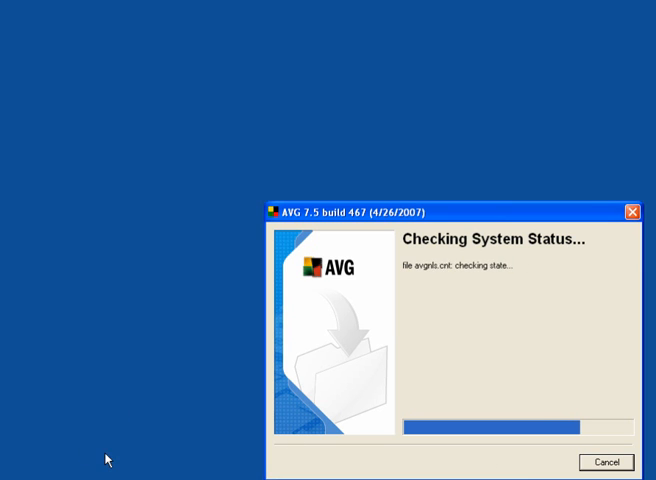
pyautogui.moveTo(50, 473)
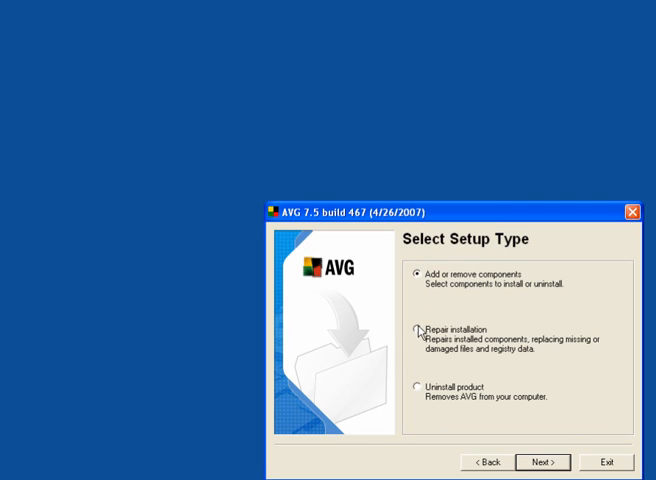
pyautogui.click(414, 330)
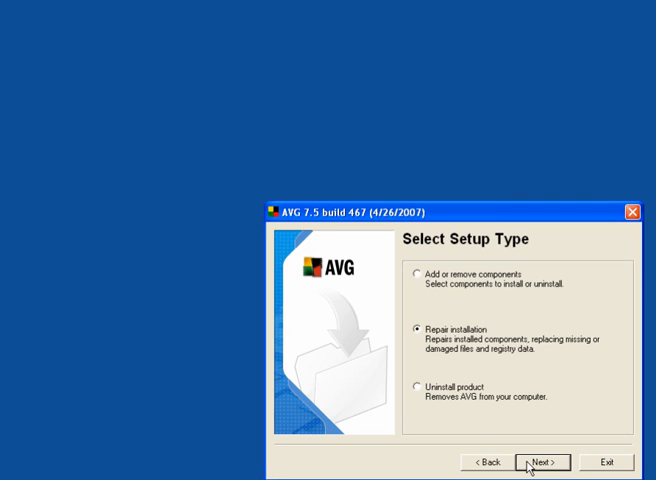
pyautogui.click(543, 462)
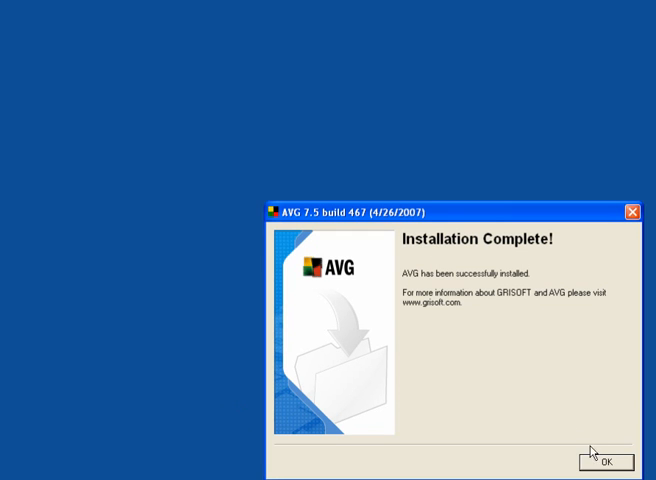
pyautogui.click(605, 462)
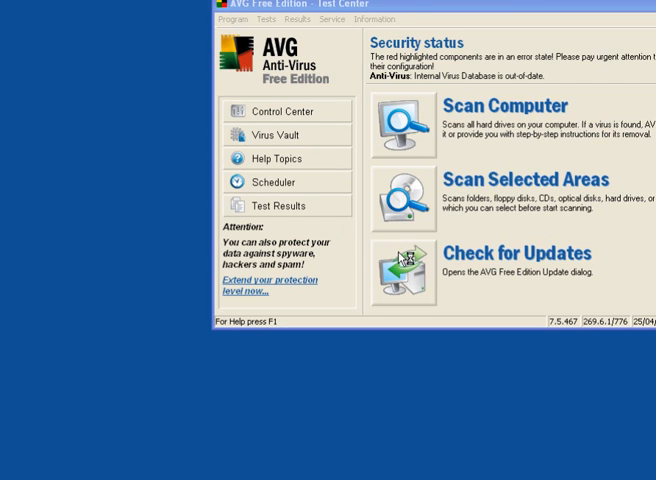
# Step: Check for updates, install the Priority update, and confirm it finished
pyautogui.click(403, 272)
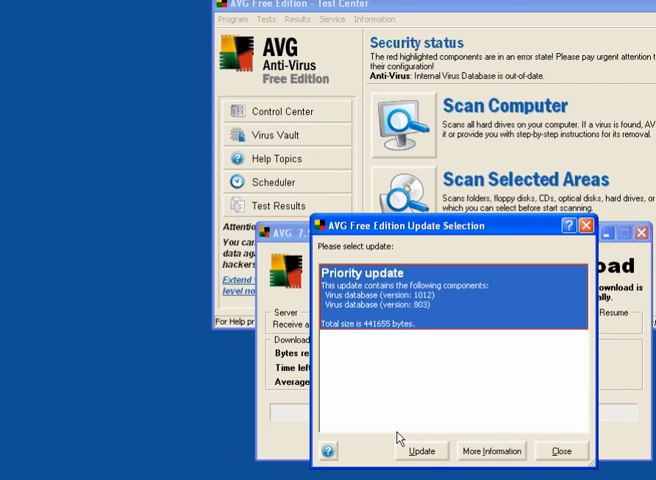
pyautogui.click(421, 450)
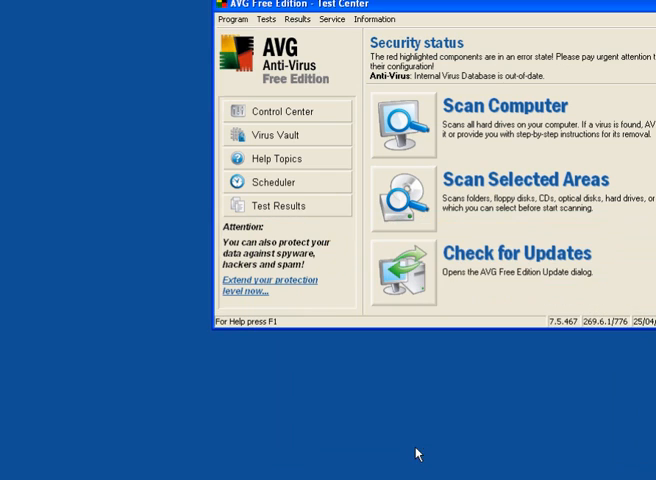
pyautogui.click(402, 271)
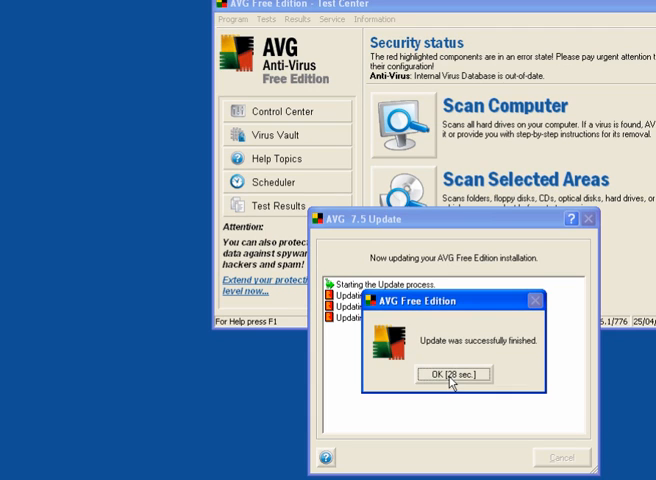
pyautogui.click(459, 373)
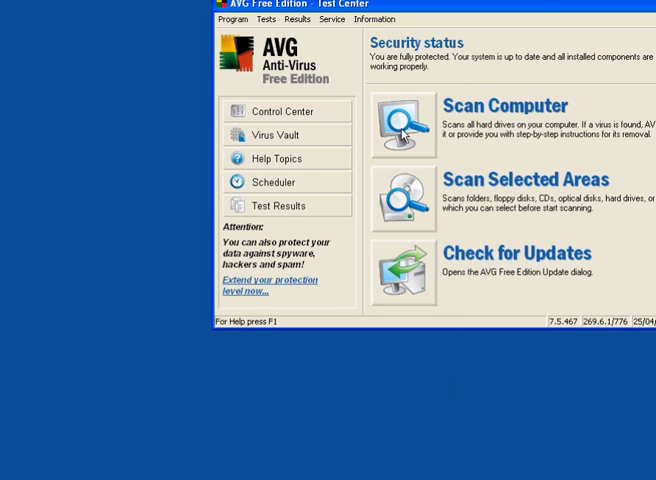
# Step: Launch Scan Computer from the Test Center and view the Control Center
pyautogui.click(502, 105)
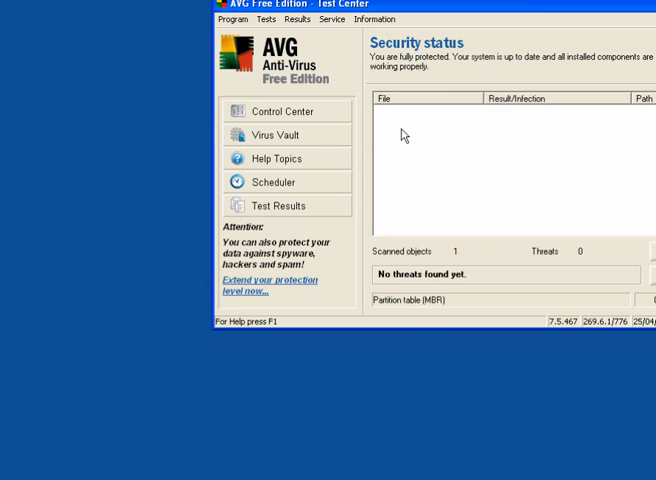
pyautogui.click(278, 111)
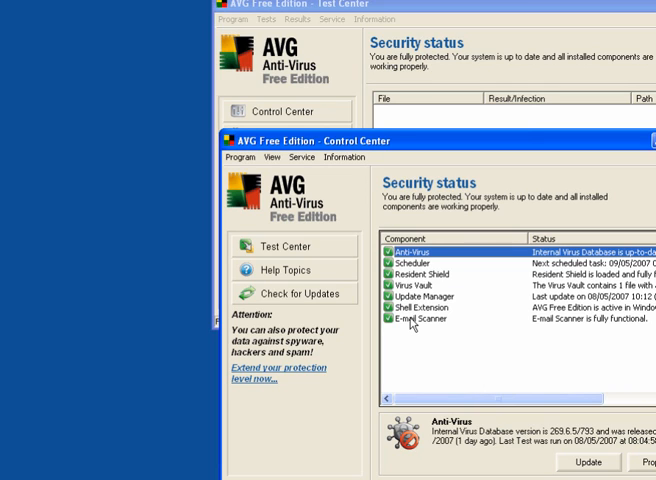
pyautogui.moveTo(410, 322)
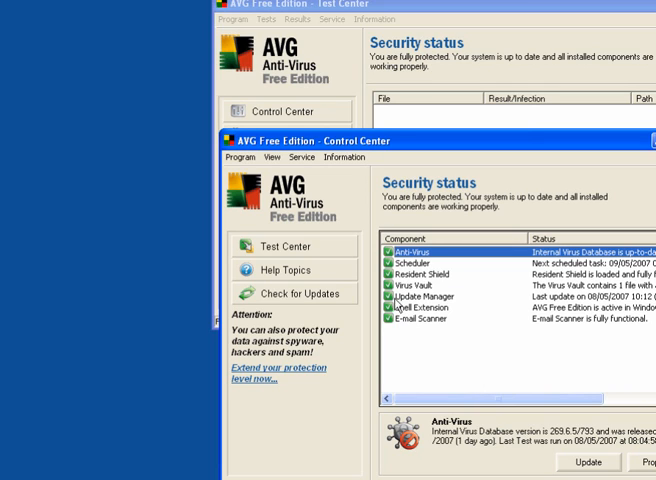
pyautogui.moveTo(70, 272)
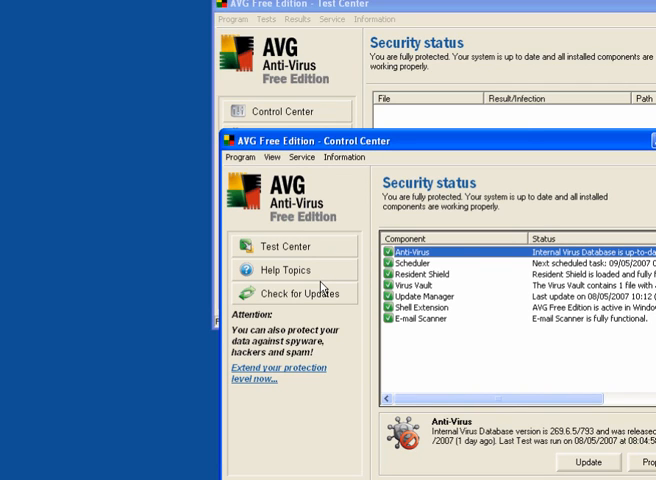
pyautogui.moveTo(315, 288)
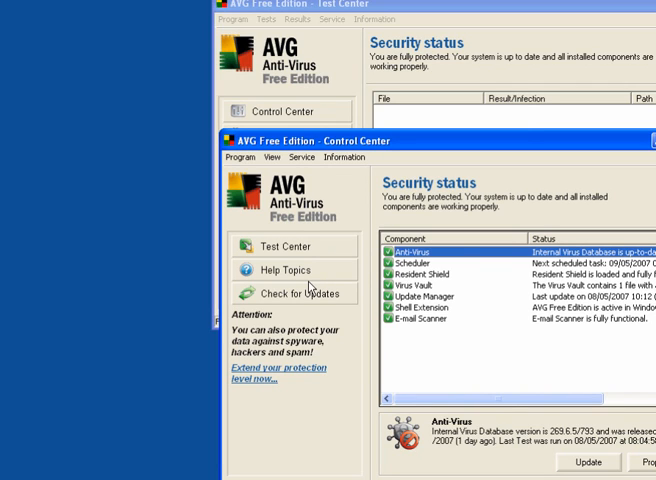